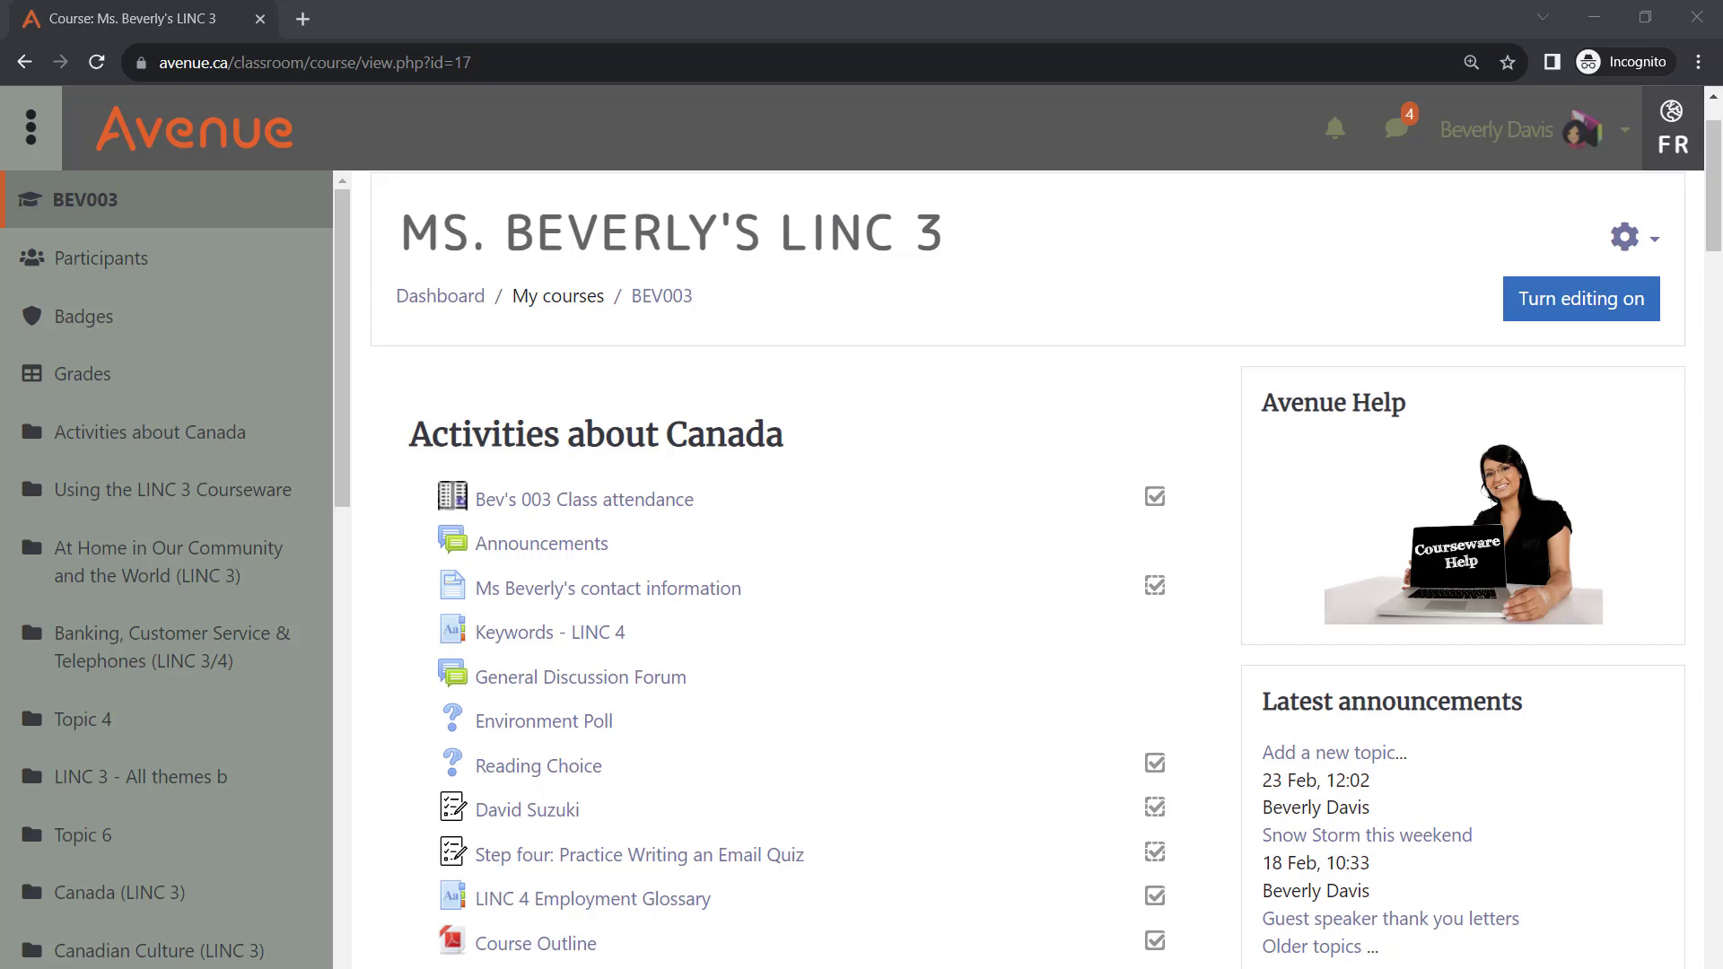
- Reach the full course administration page for BEV003 via the gear menu's More... option
left_click(1626, 237)
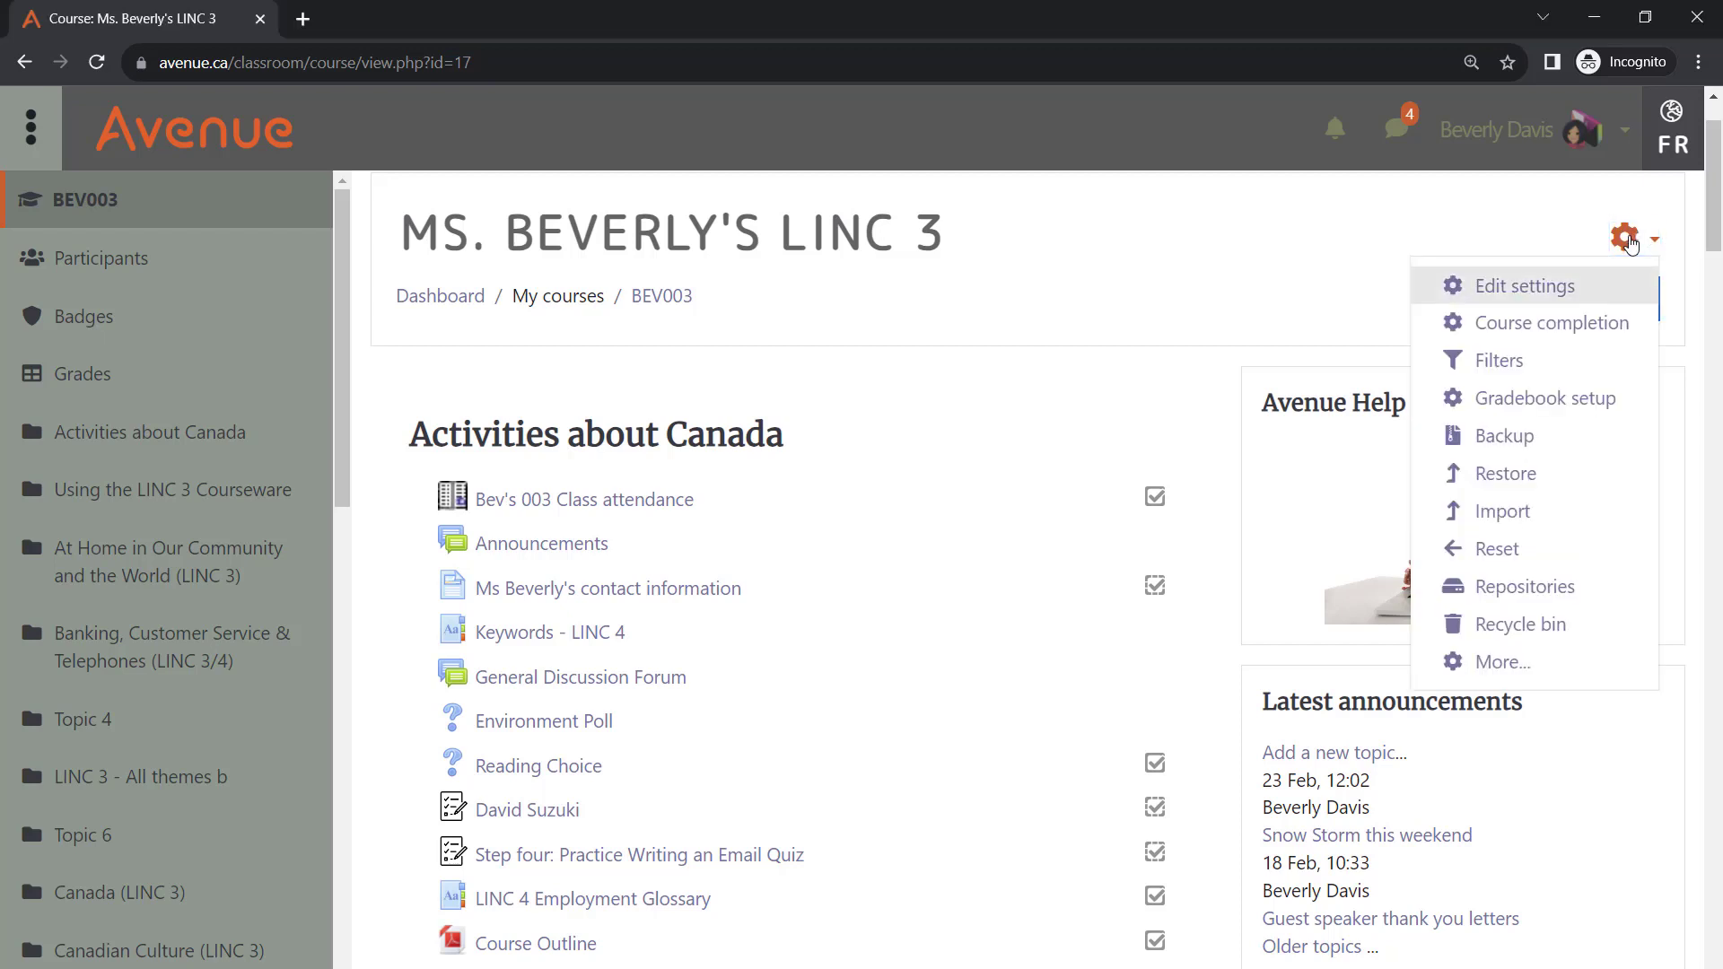
mouse_move(1497, 662)
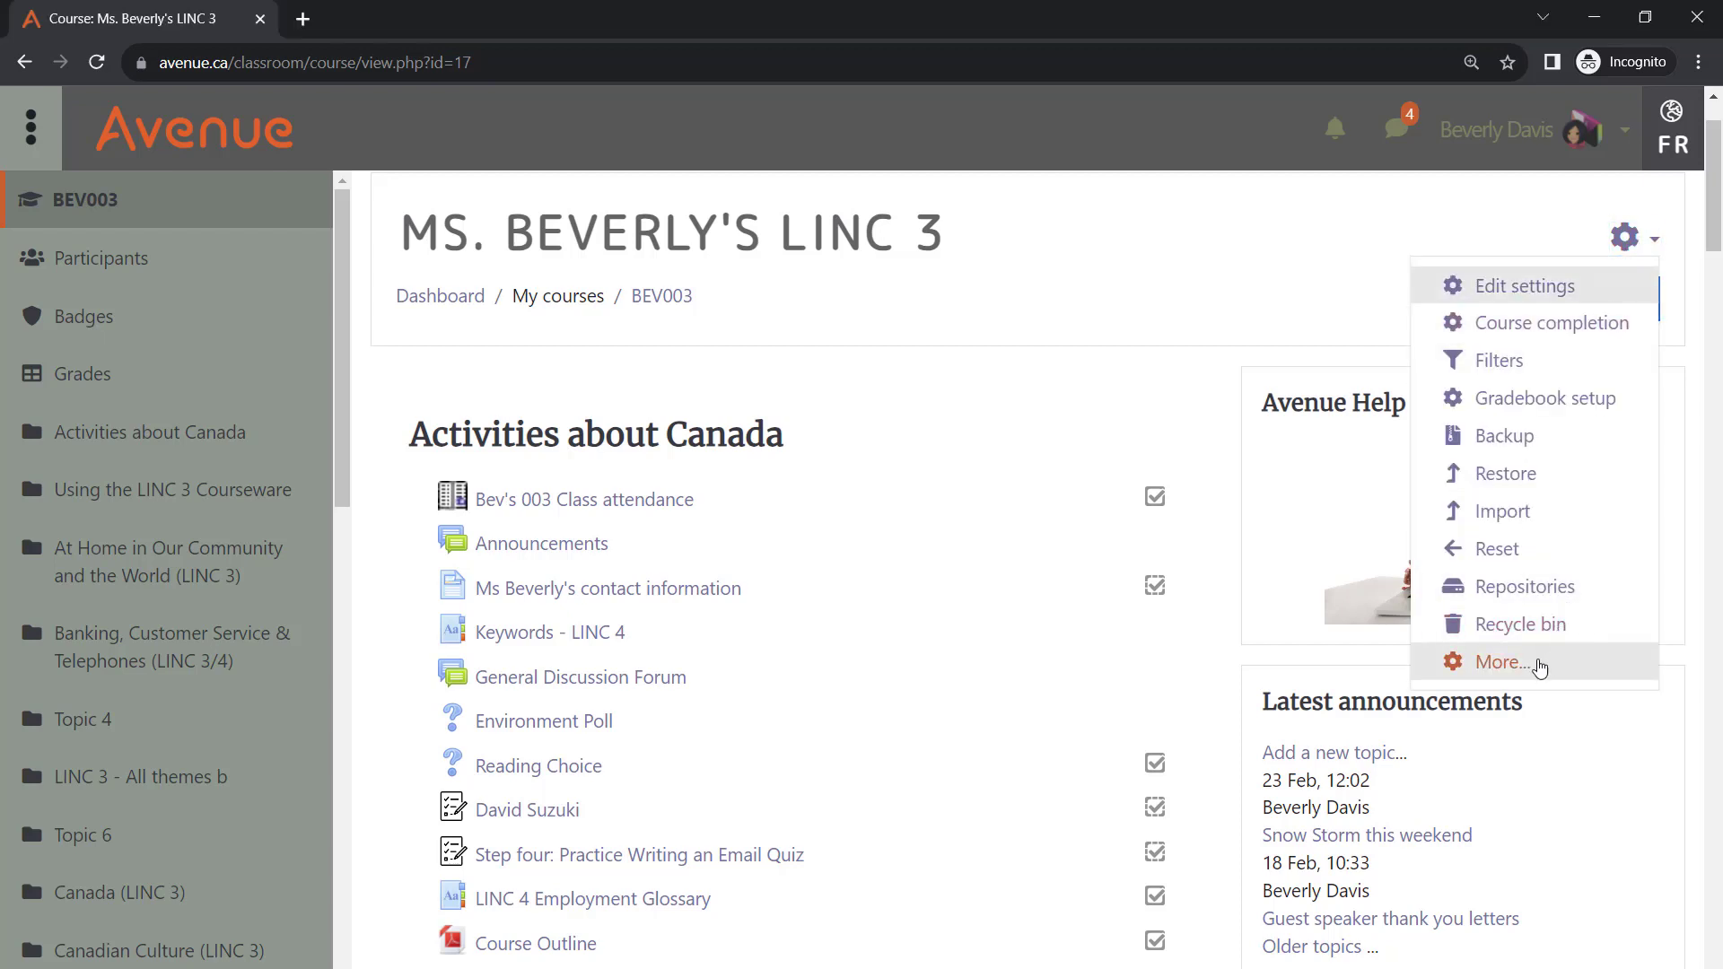
left_click(1498, 662)
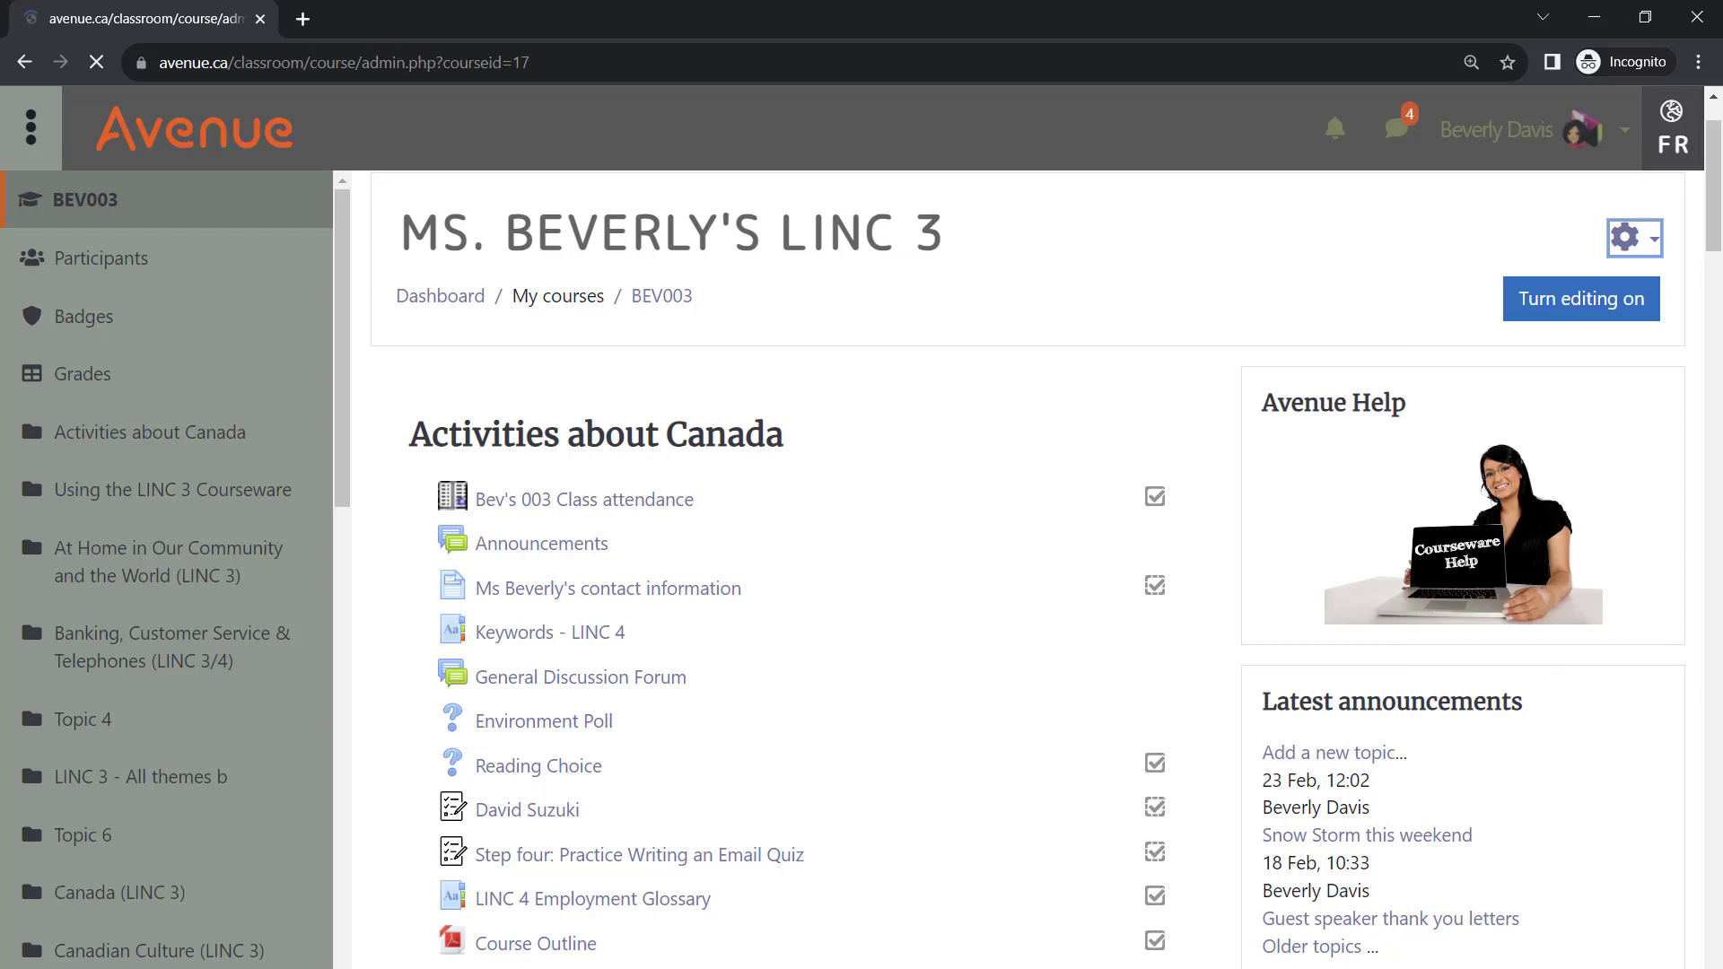
left_click(1626, 237)
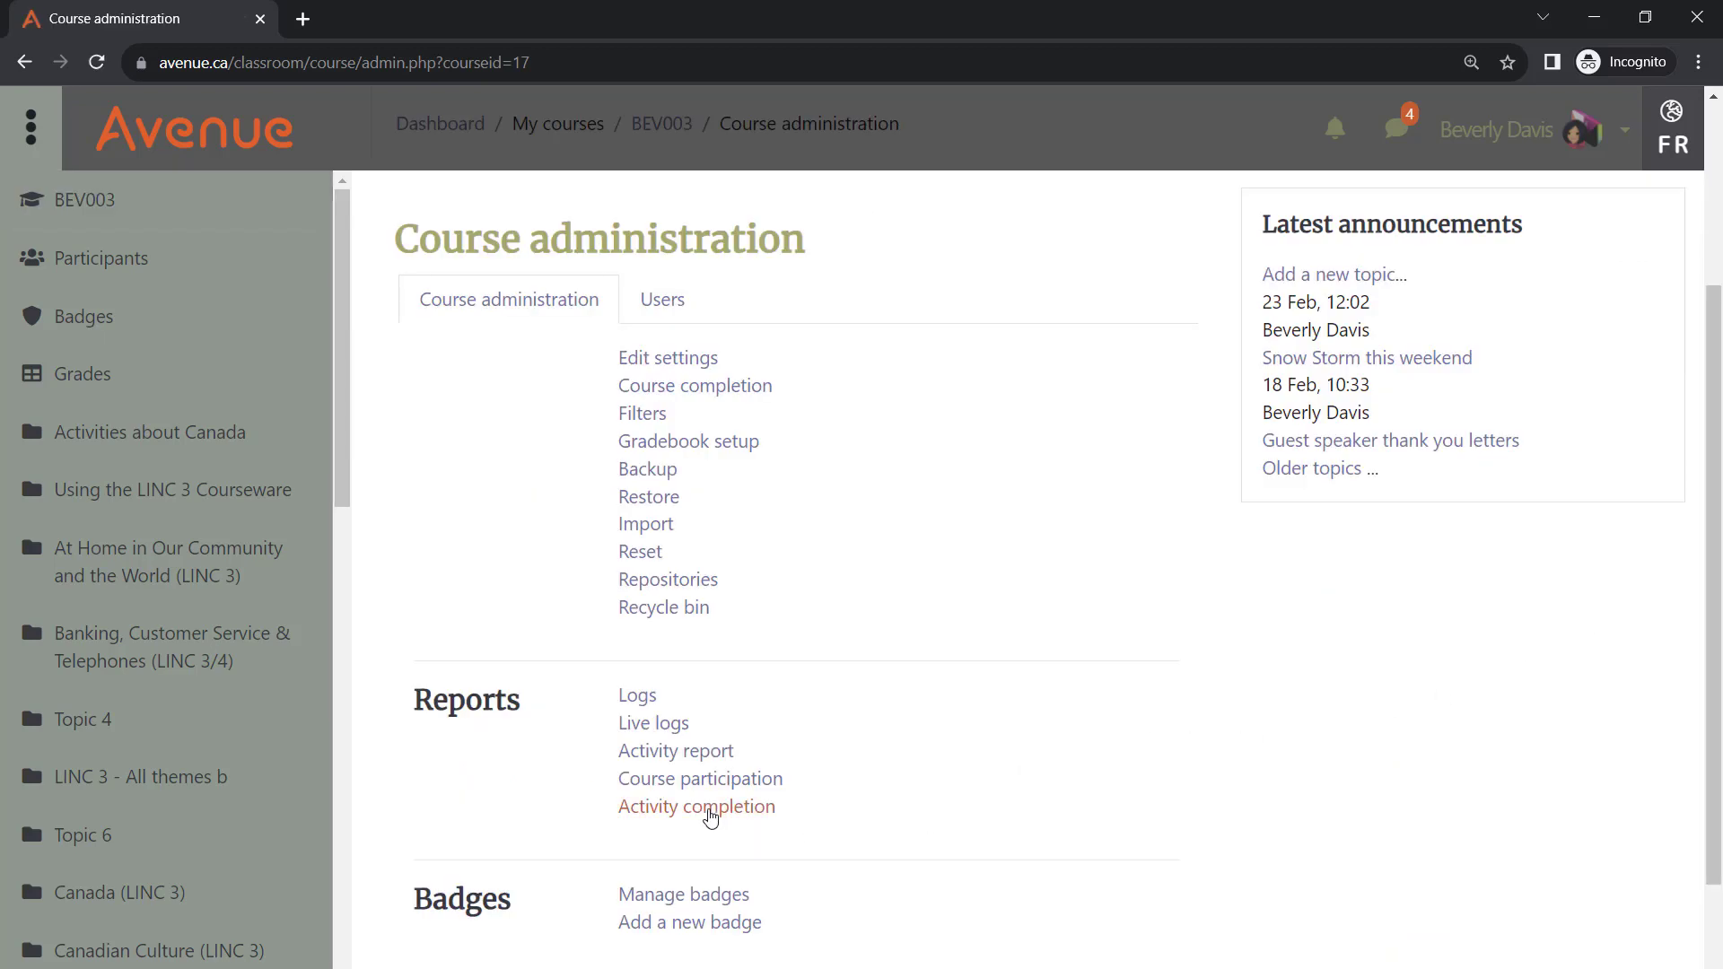
- Open the Activity completion report listed under Reports
left_click(696, 805)
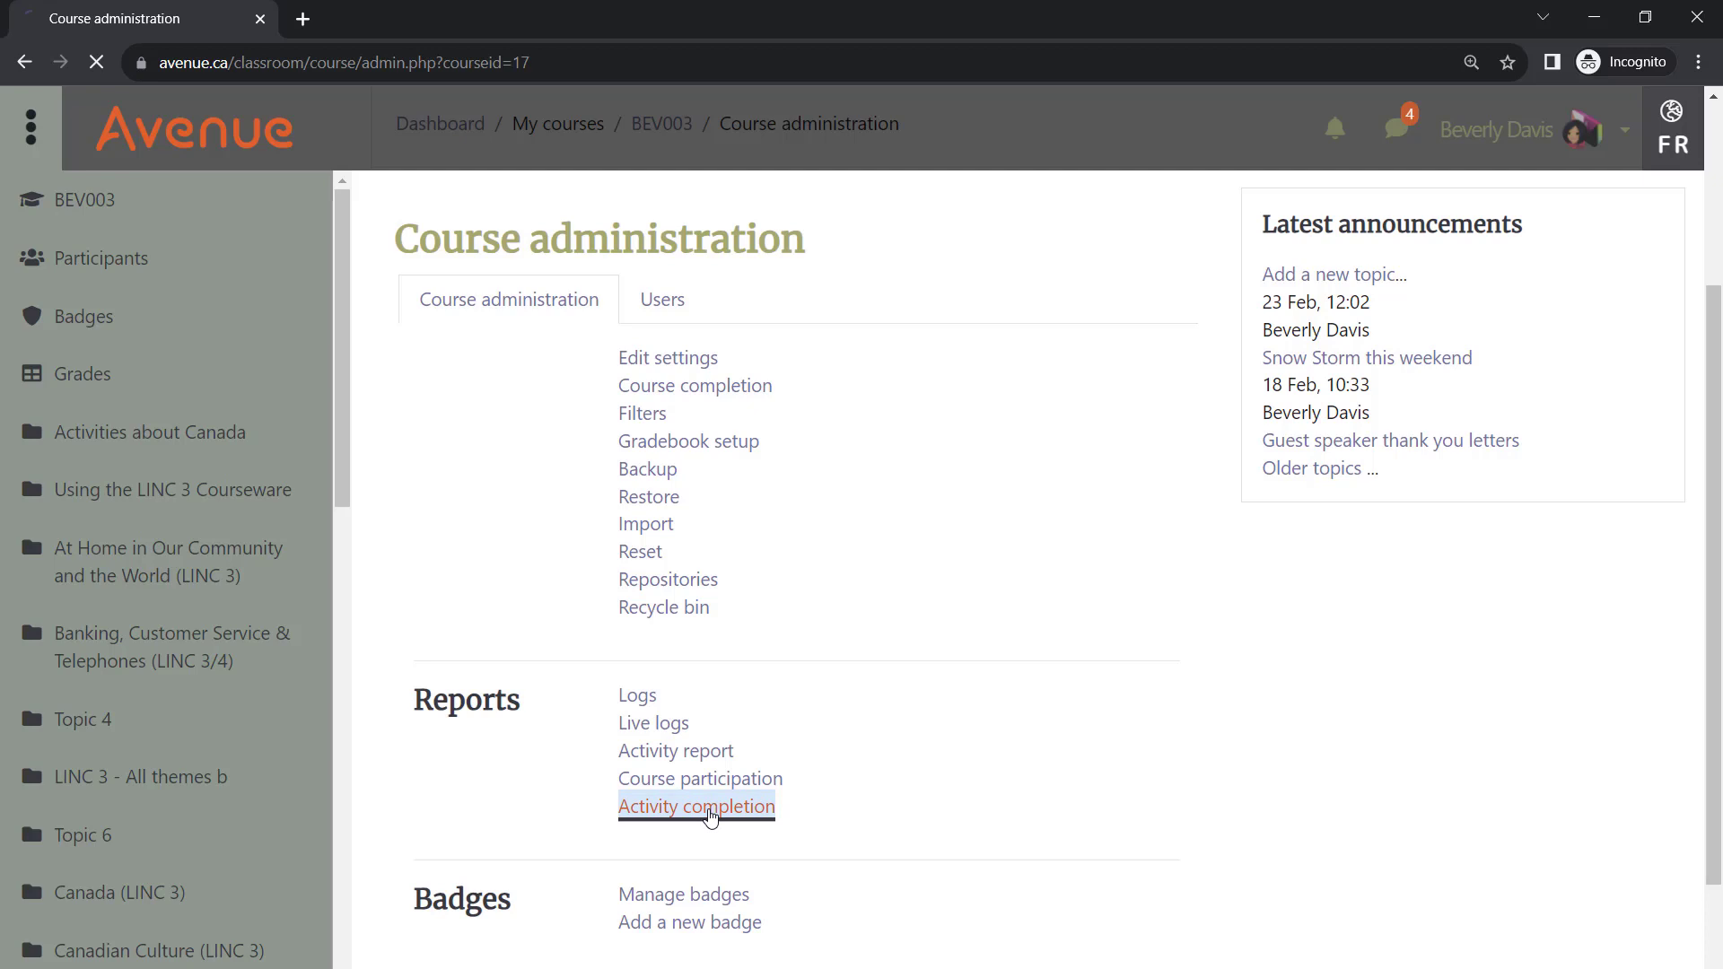
left_click(696, 806)
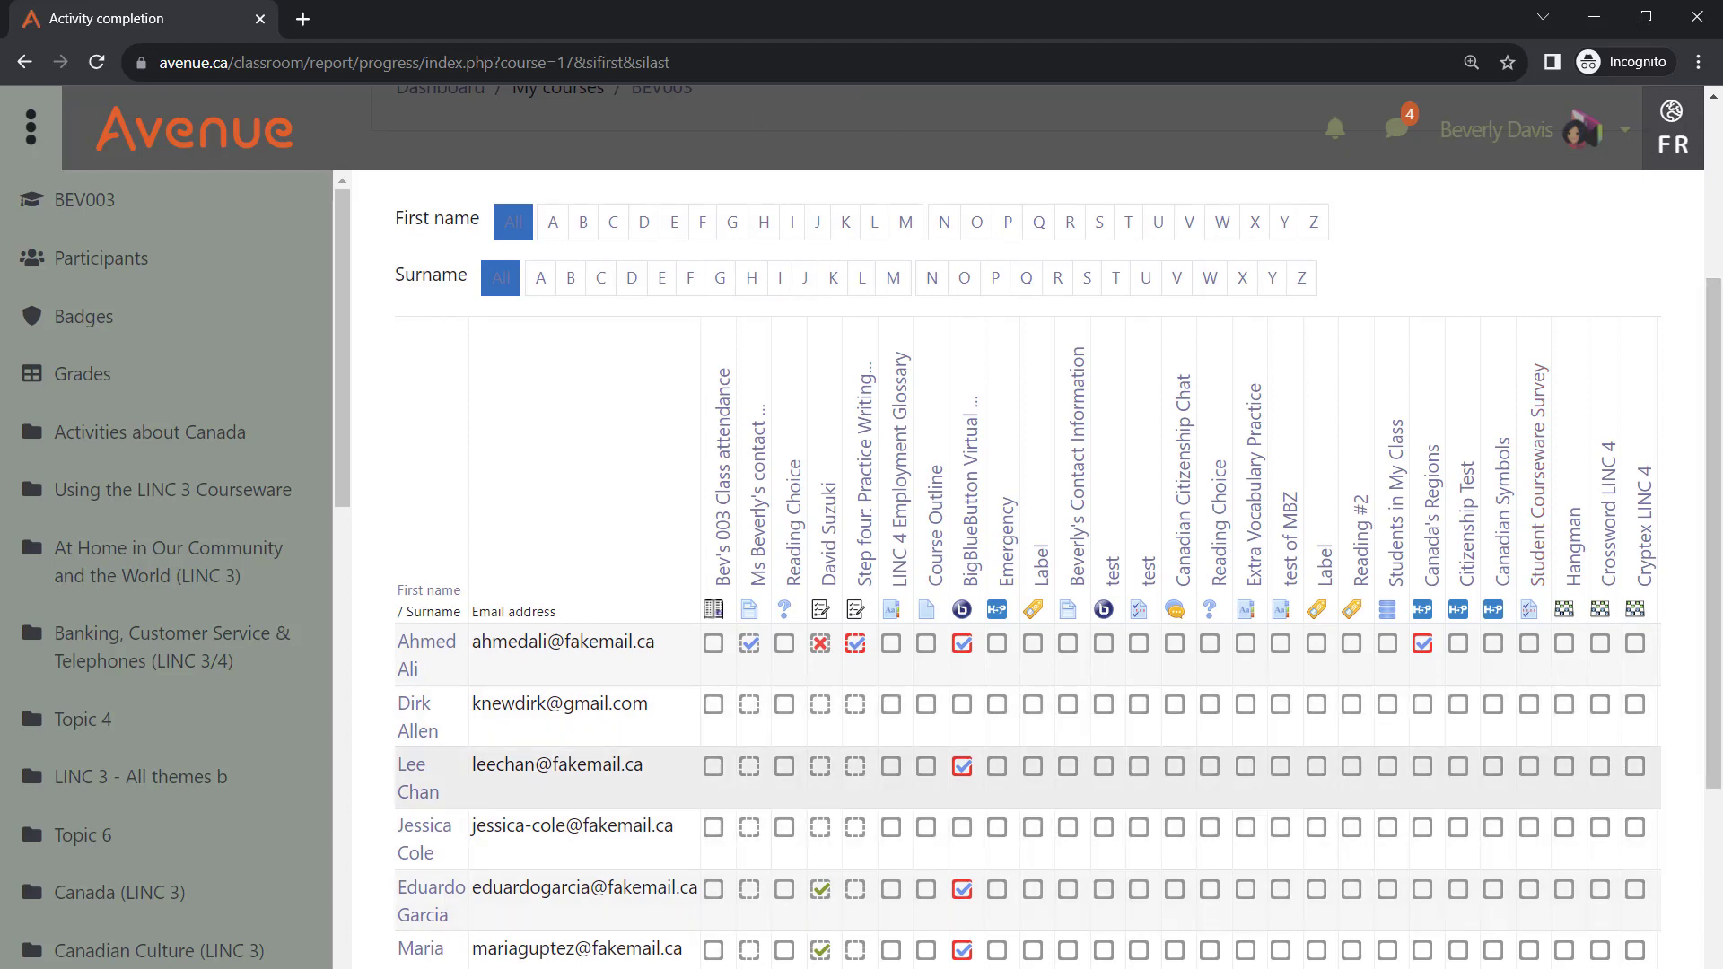
- Scroll the completion report to its bottom, revealing the spreadsheet and Excel-compatible CSV download links
scroll("down", 3)
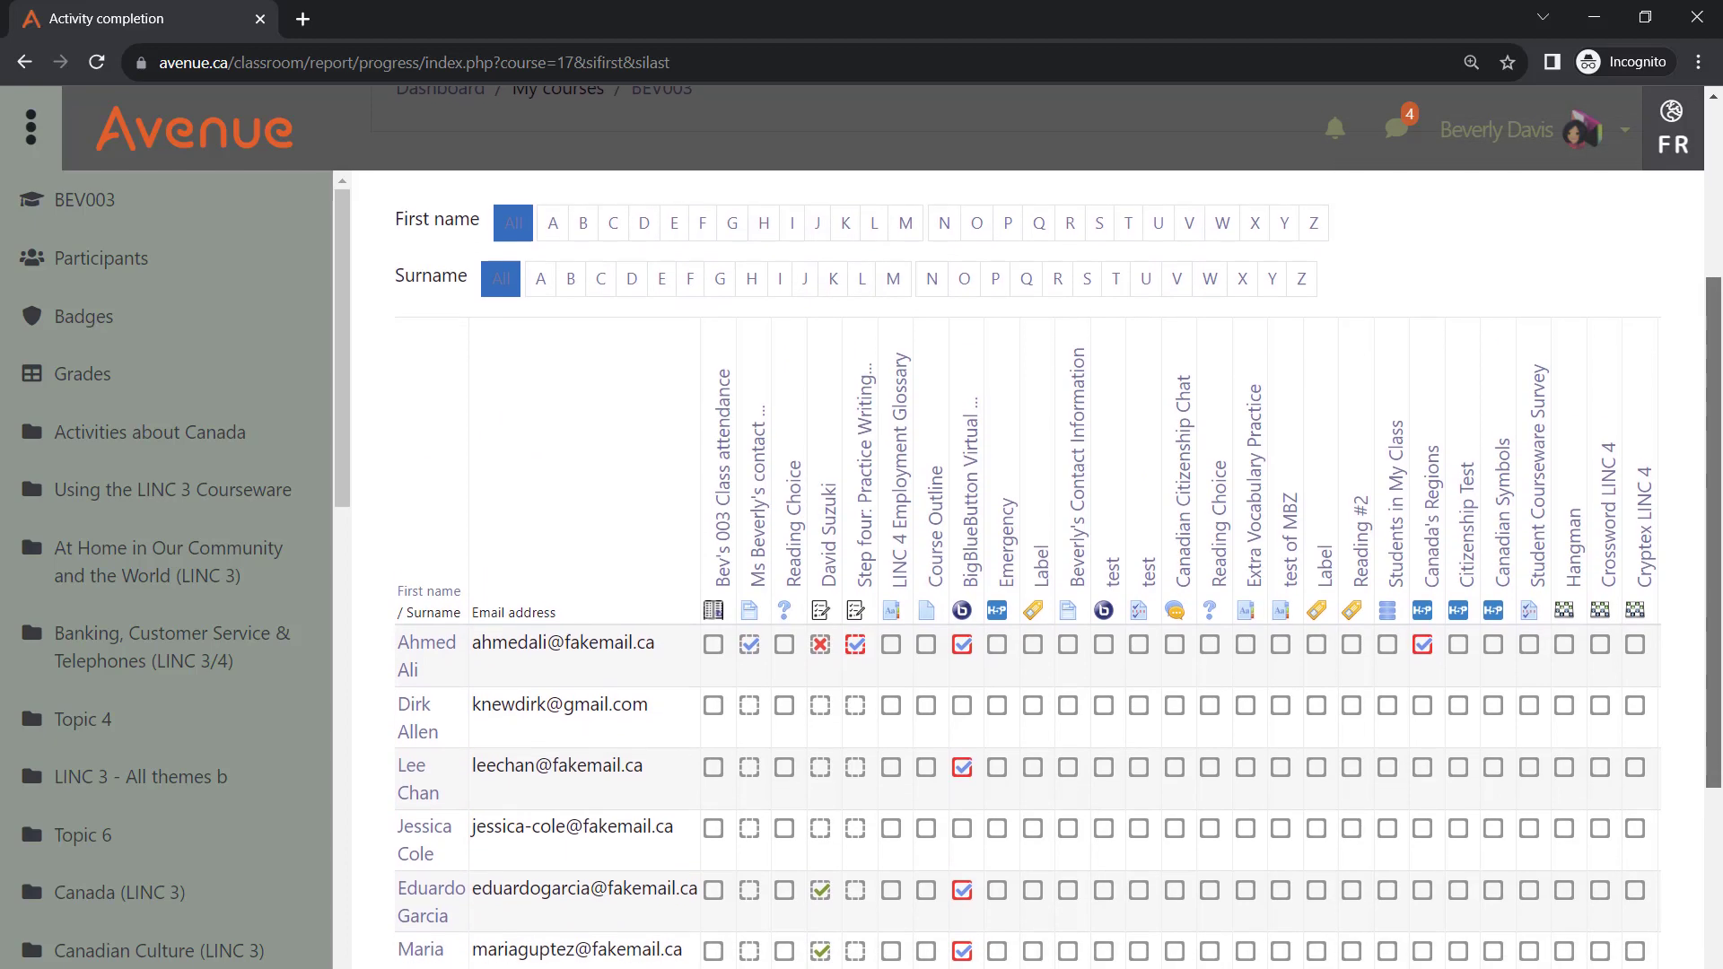
scroll("down", 3)
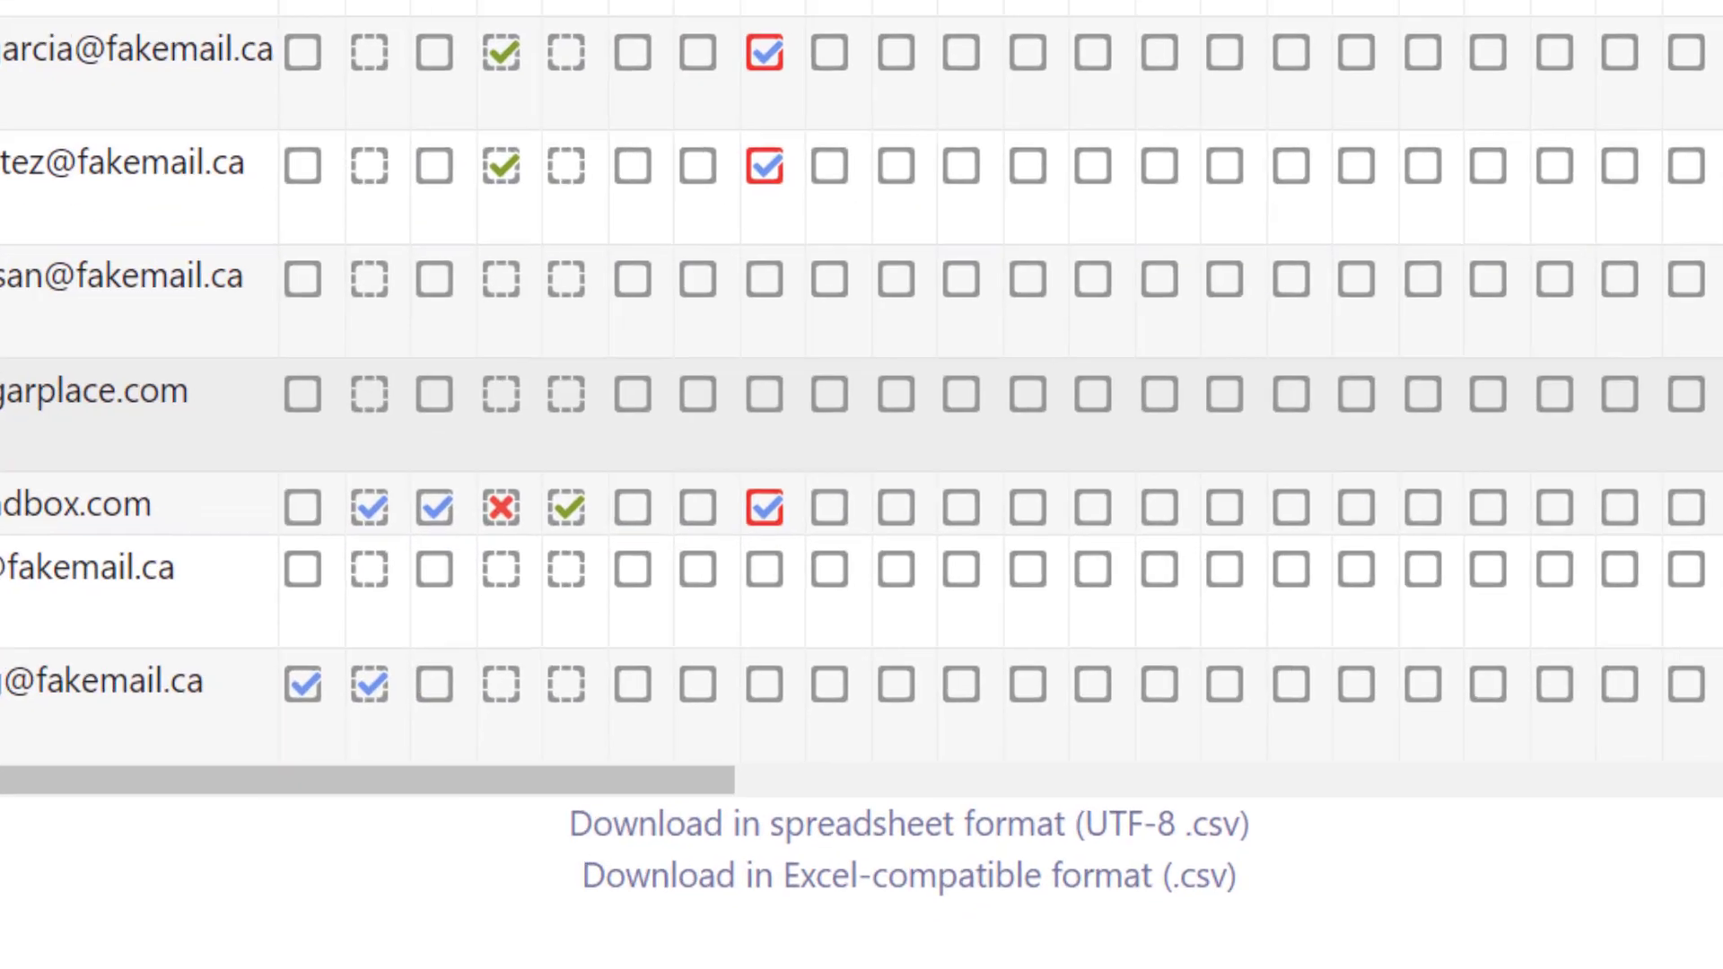
scroll("down", 3)
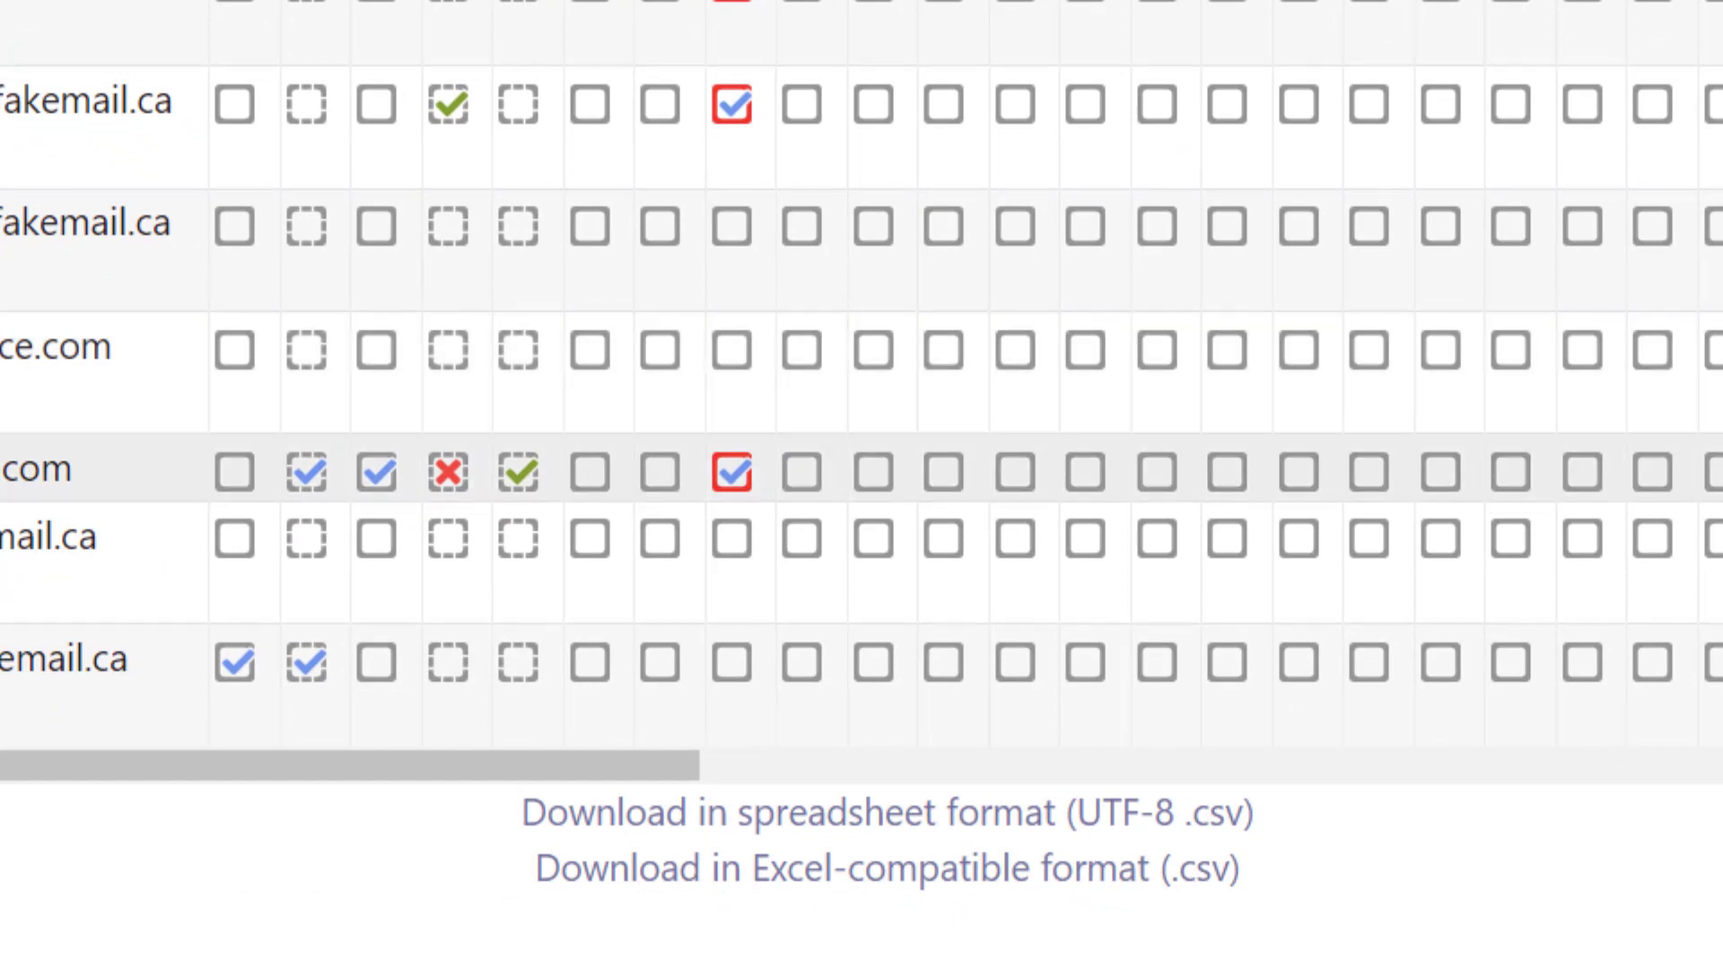